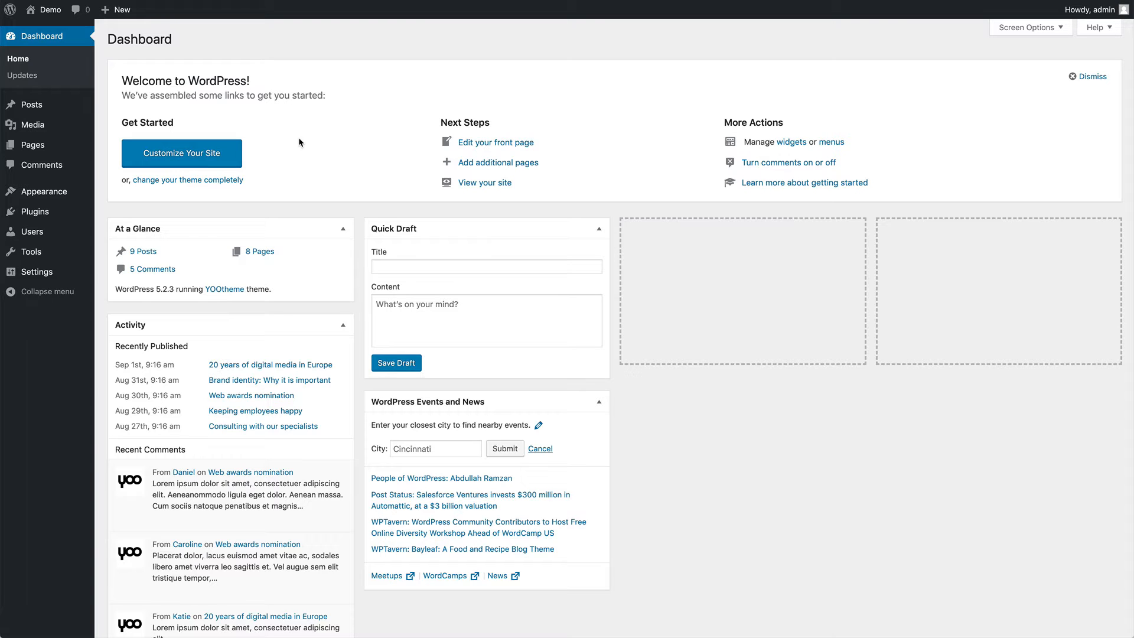
mouse_move(31, 104)
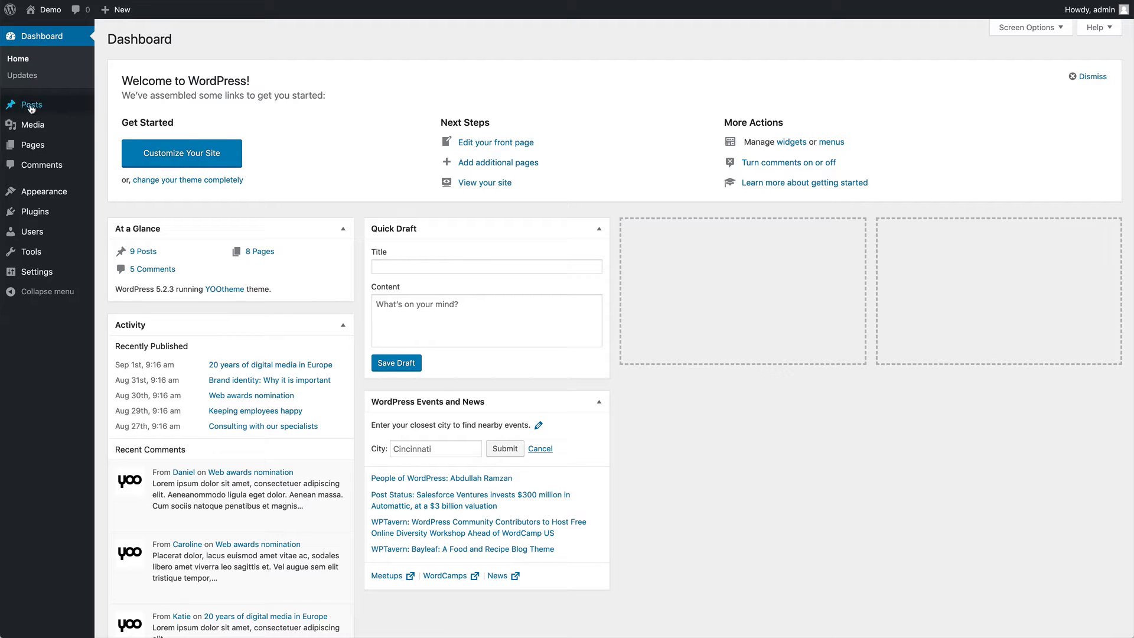
Step: Create the post, file it under the Blog category and publish it live
click(32, 104)
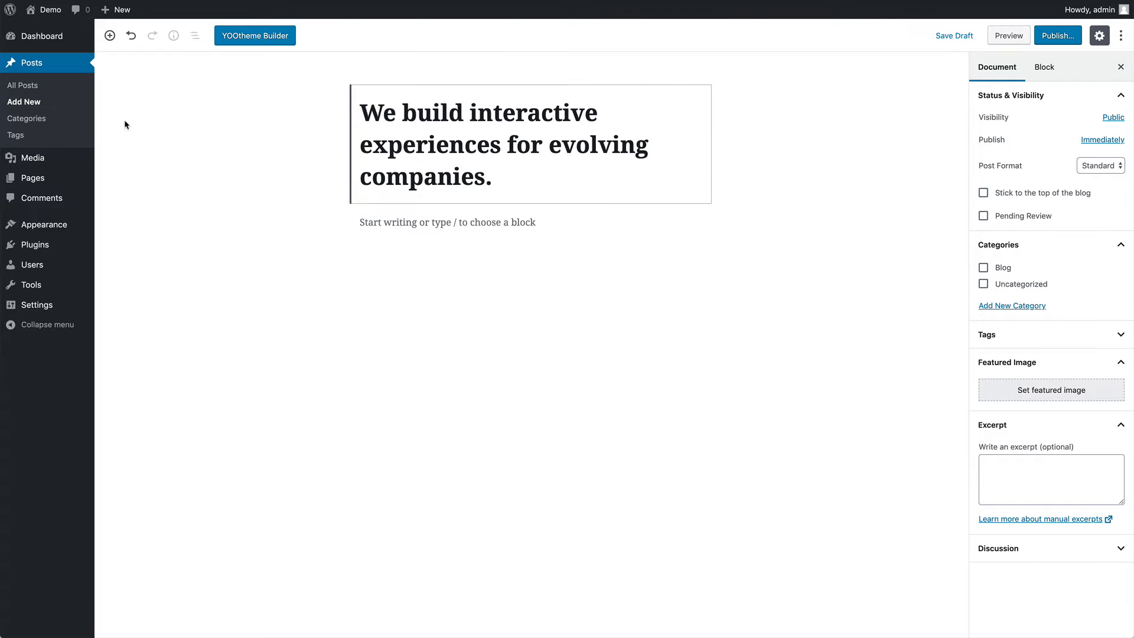
click(983, 267)
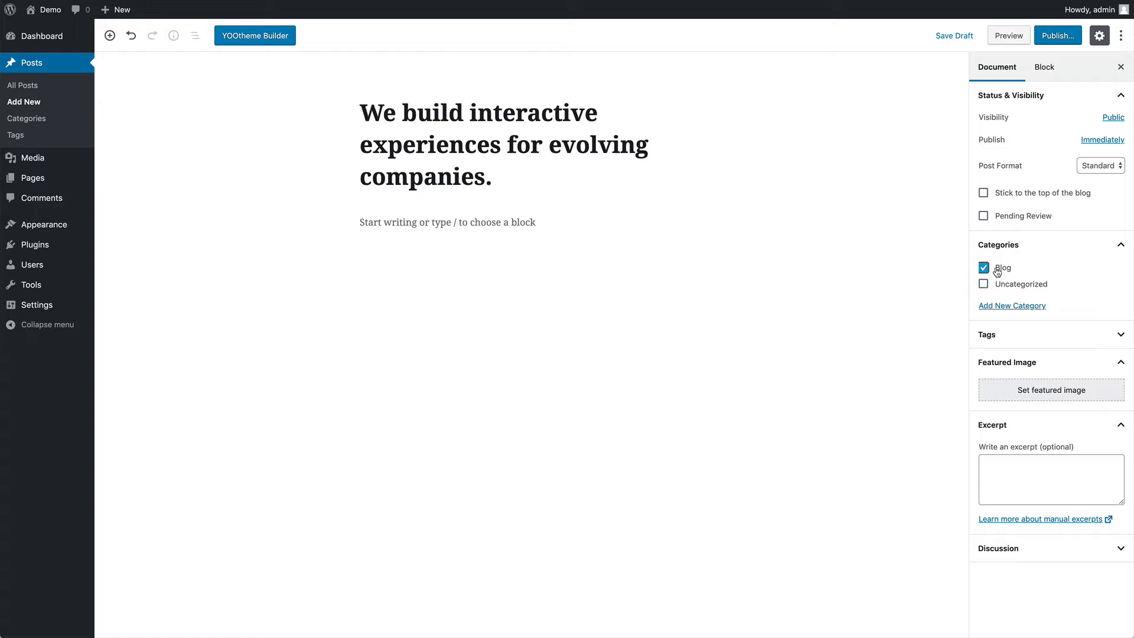
click(1057, 34)
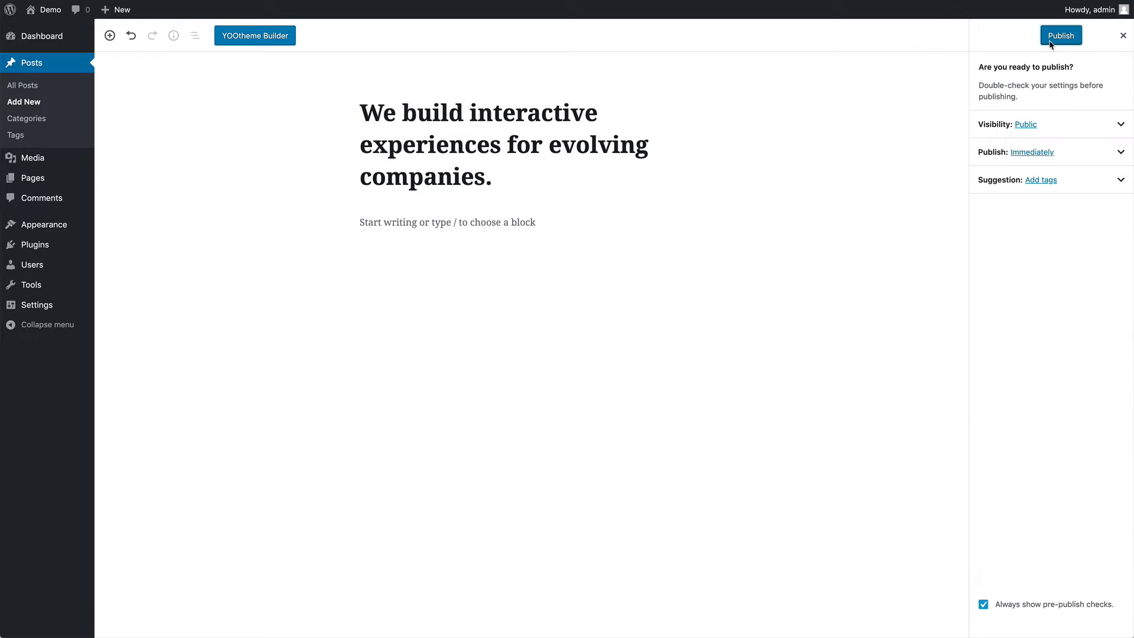
click(1060, 35)
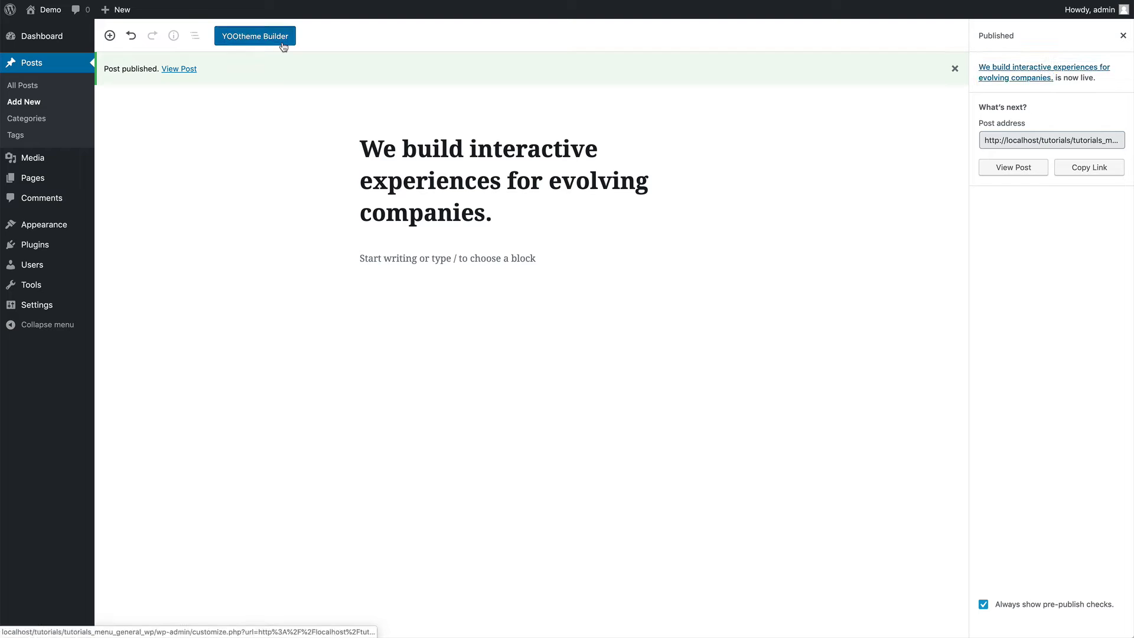
Step: Apply a Library layout with About, Team, Clients and Contact sections and save the page
click(253, 36)
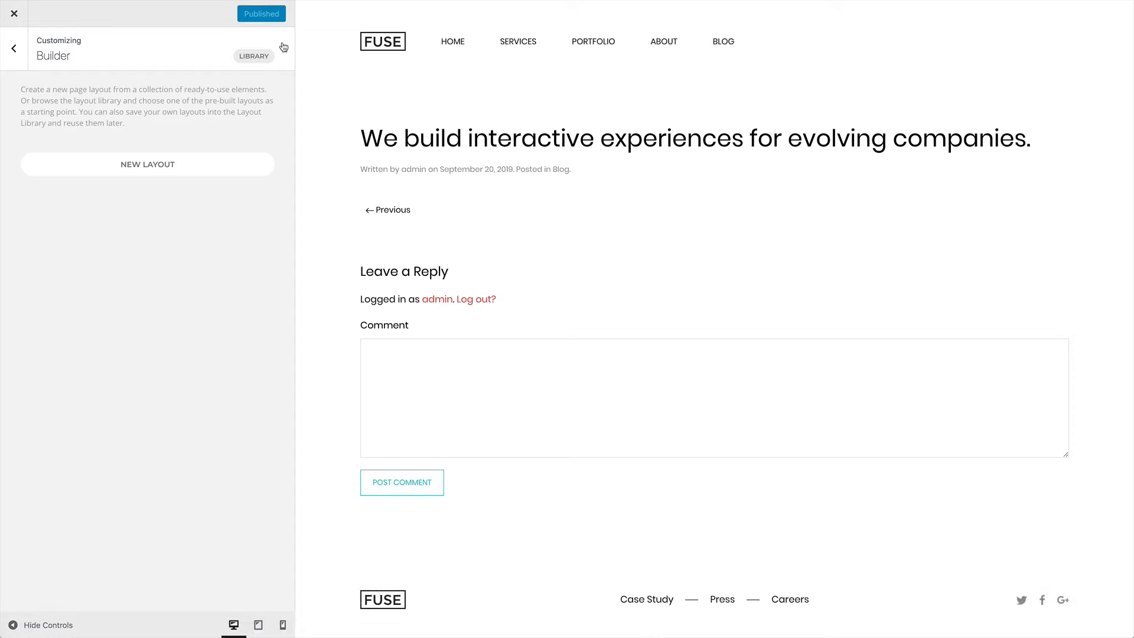
click(254, 56)
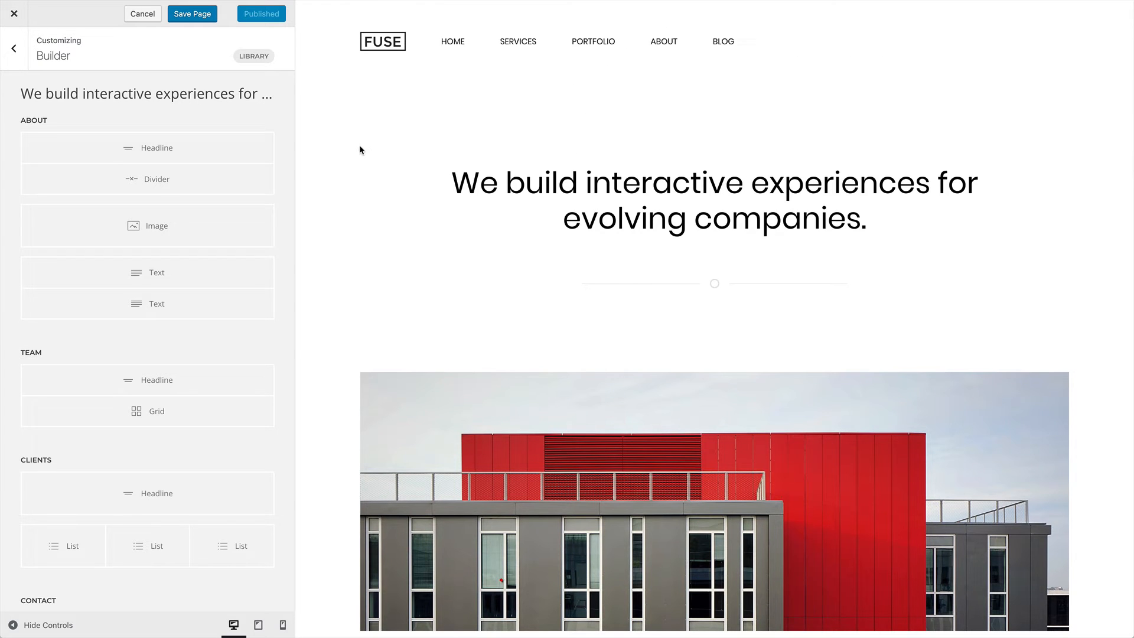
click(191, 13)
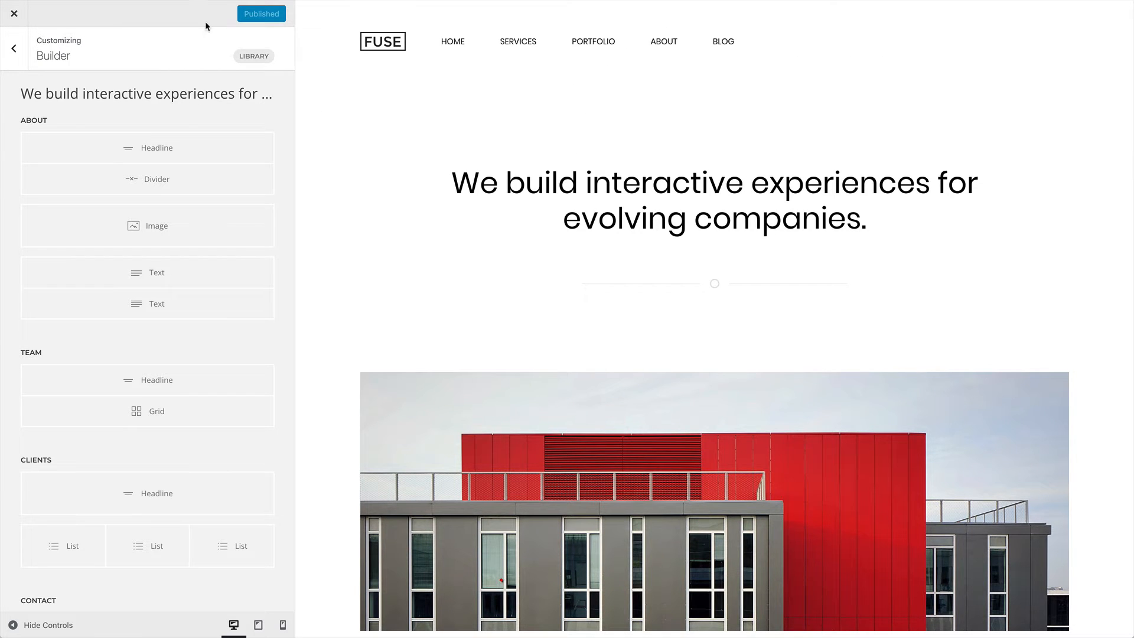
Step: Leave the builder and set the red-and-grey about_header photo as the featured image
click(14, 13)
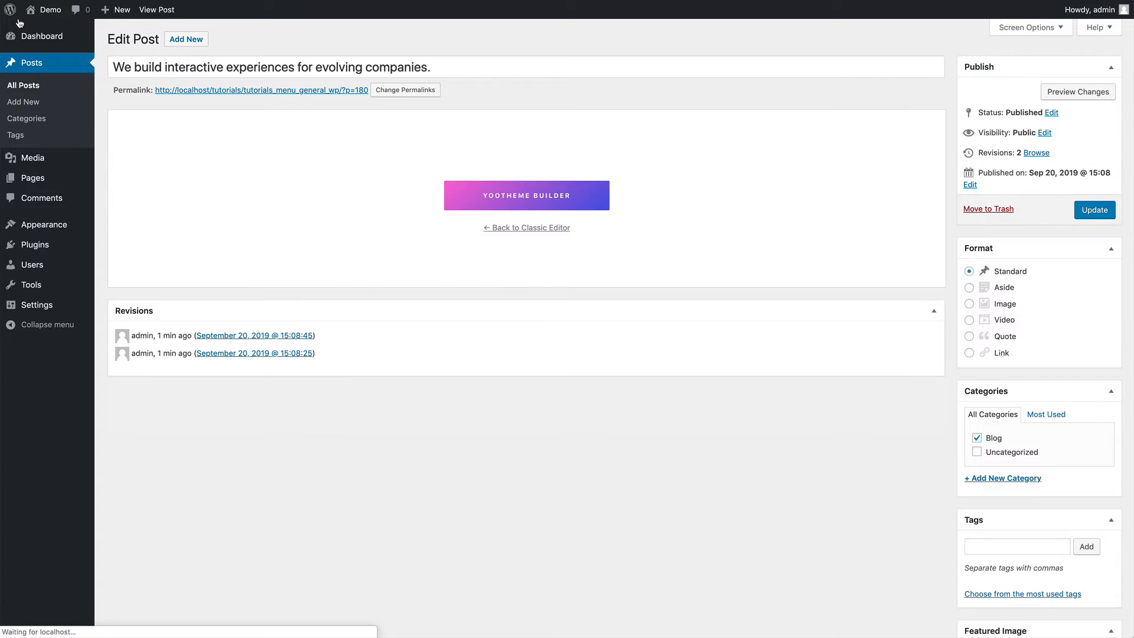
mouse_move(506, 195)
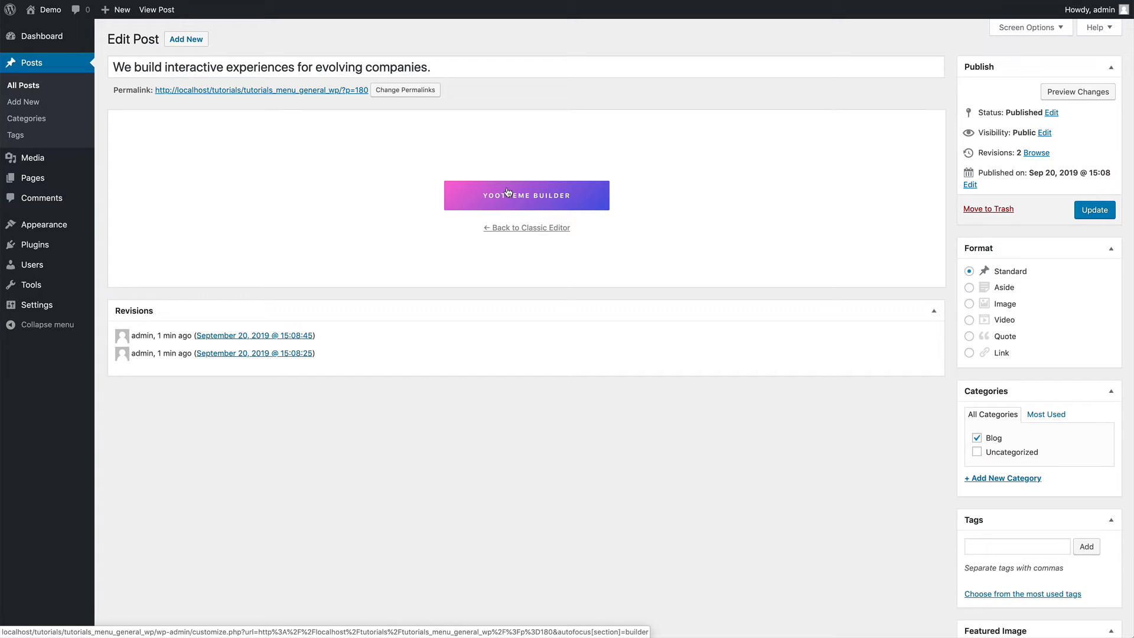
scroll(down, 3)
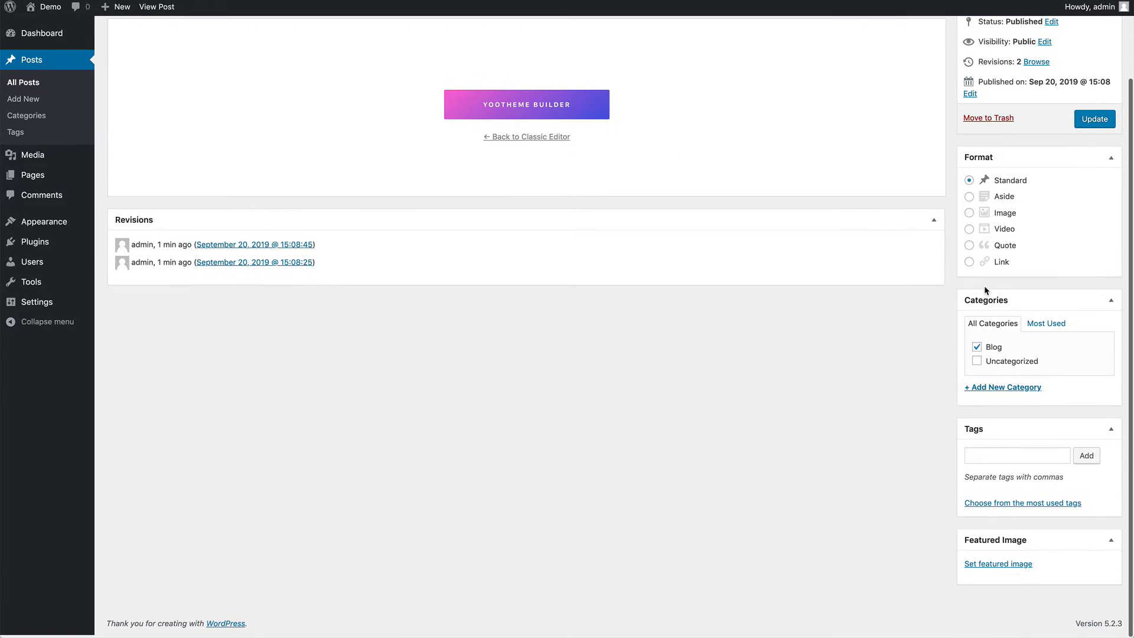
click(996, 563)
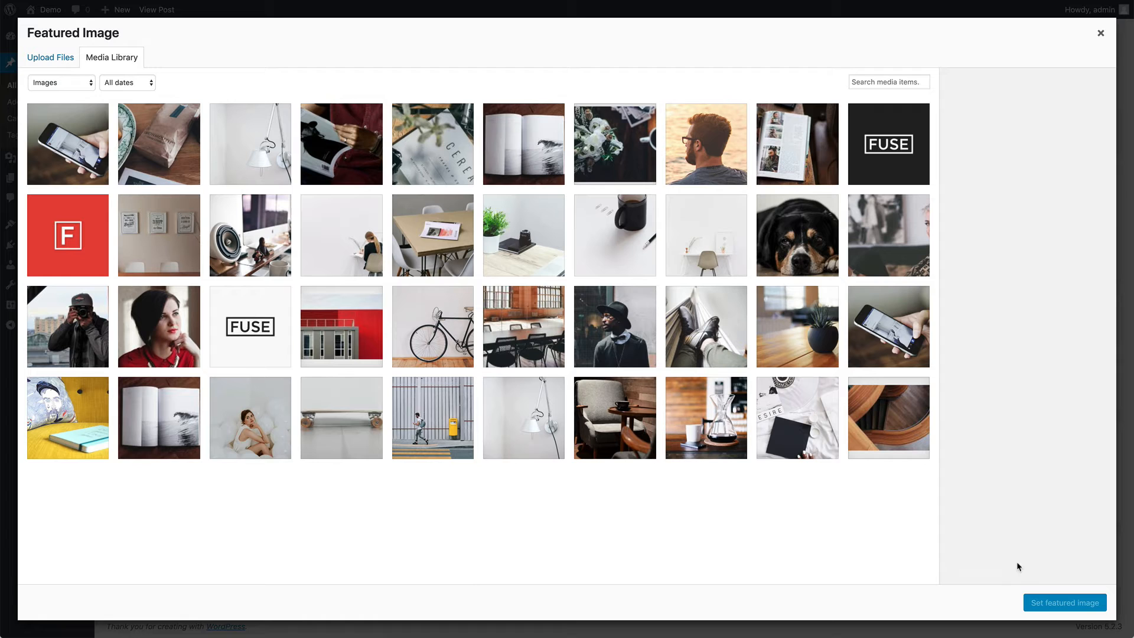
click(340, 326)
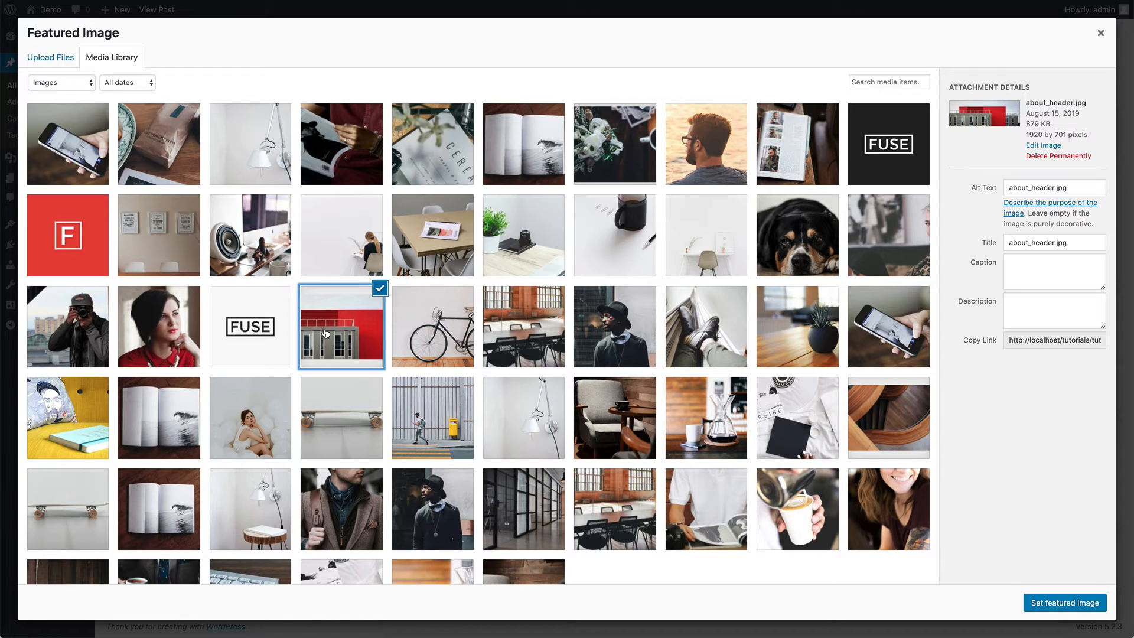
click(1063, 602)
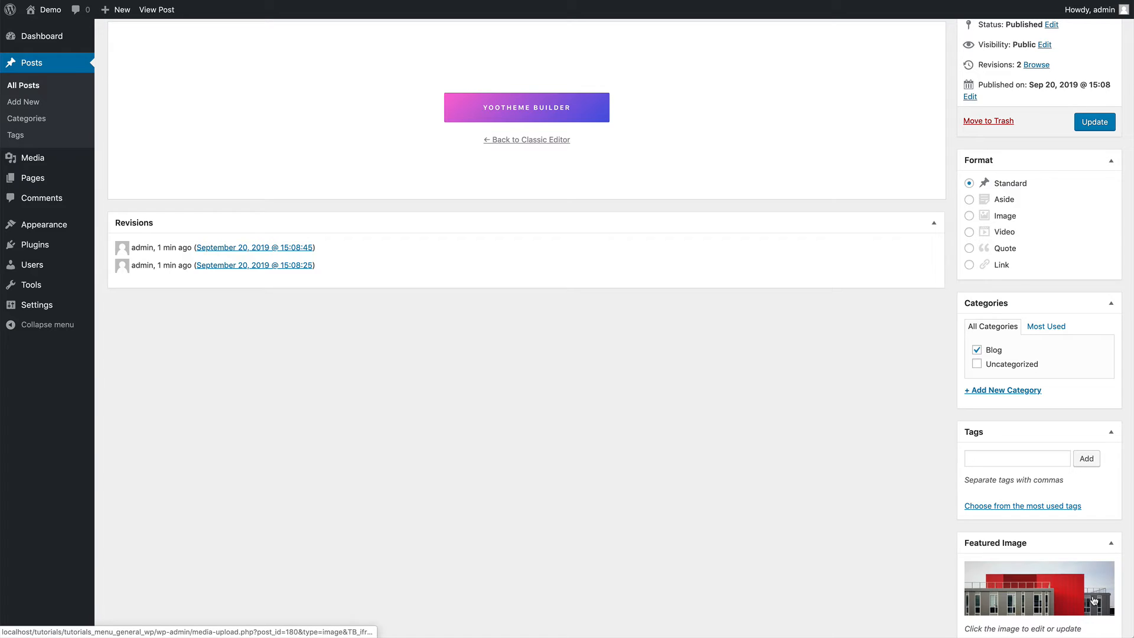
Step: Update the post so the new featured image is saved
scroll(up, 3)
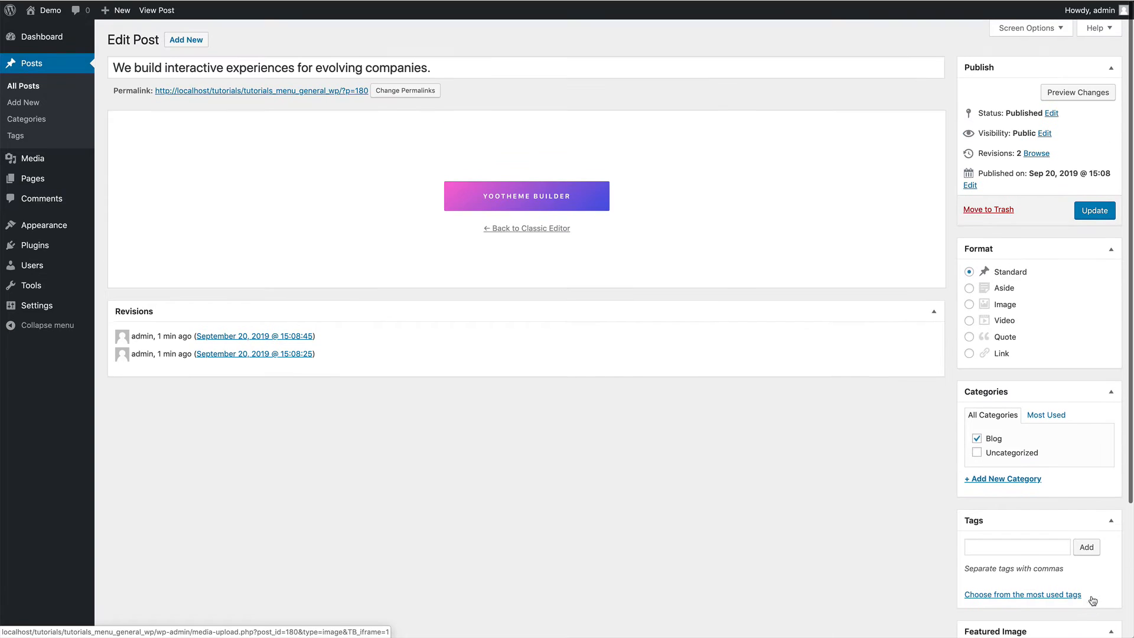
click(1093, 210)
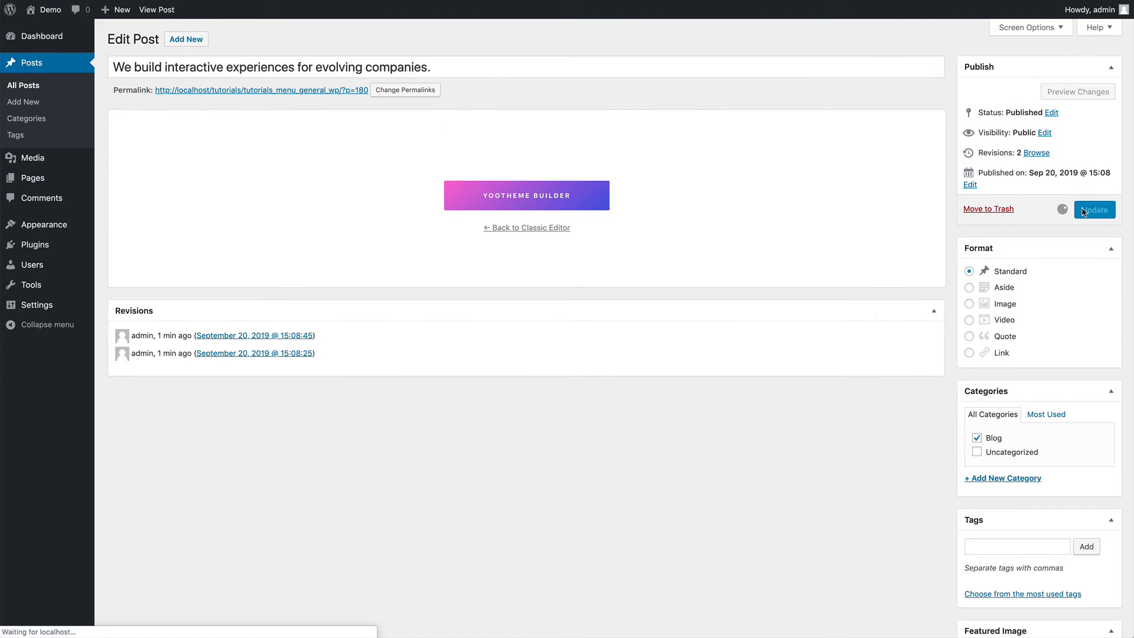
click(1093, 210)
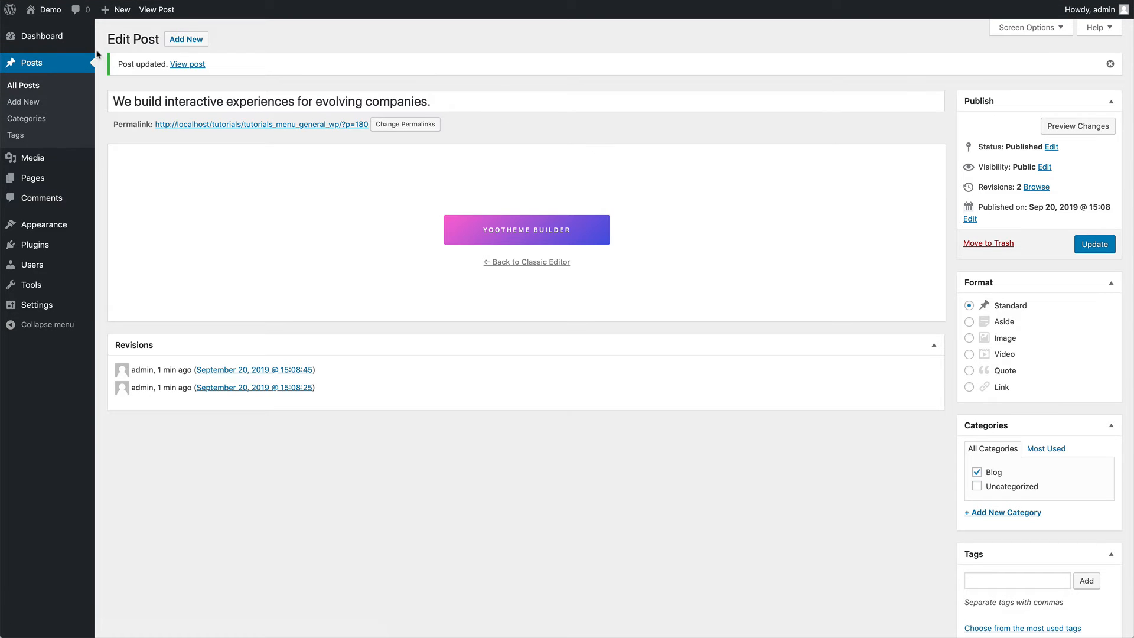
click(41, 37)
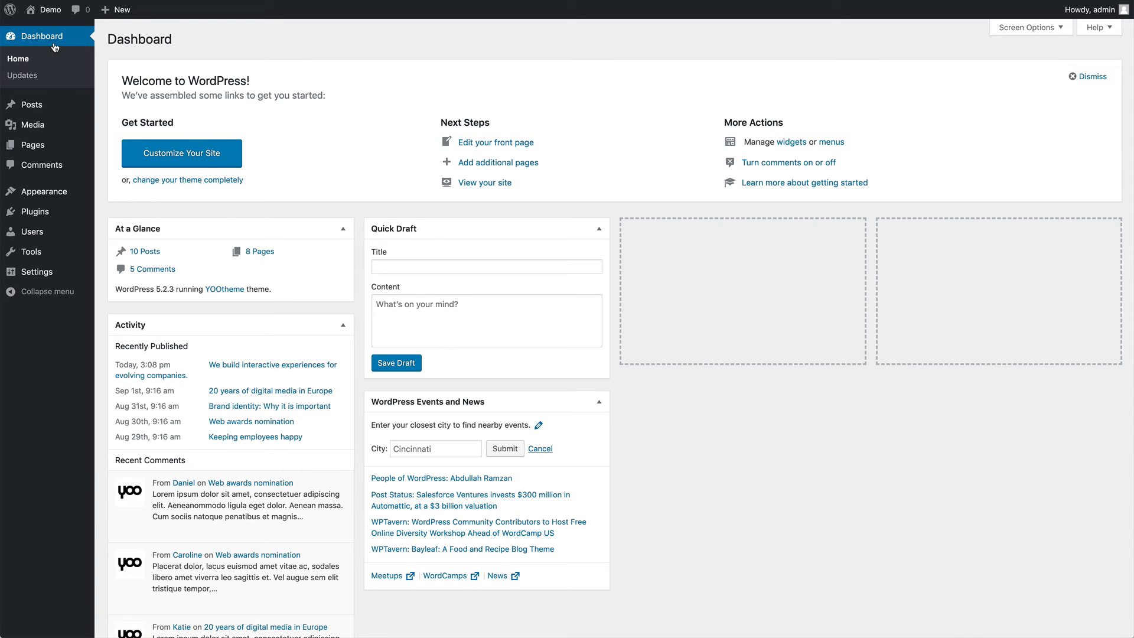
click(182, 153)
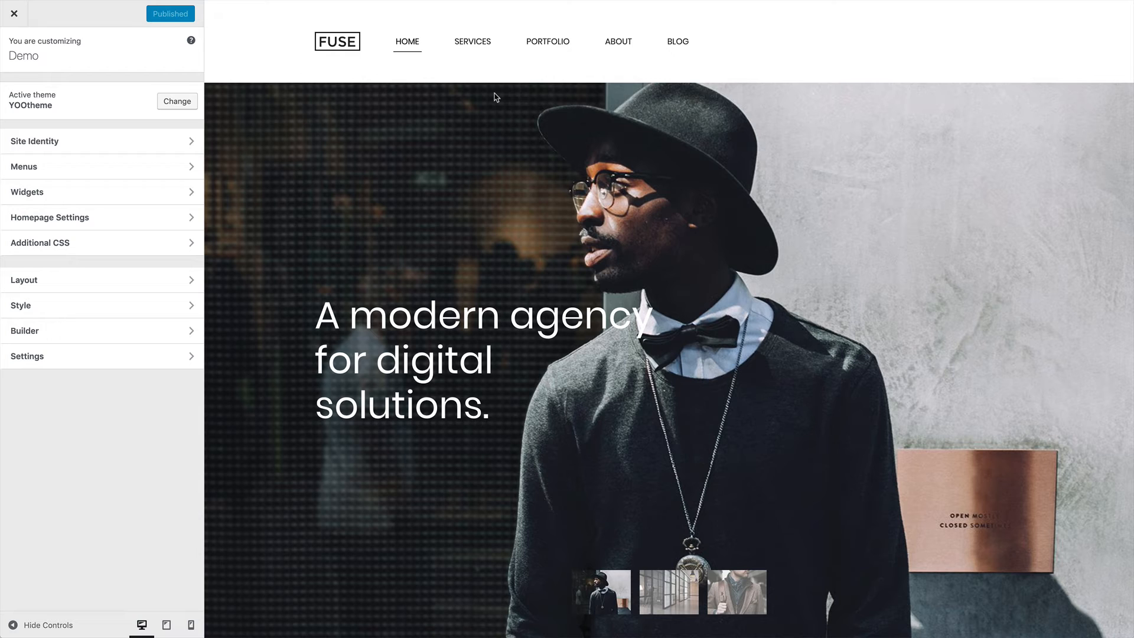
click(676, 41)
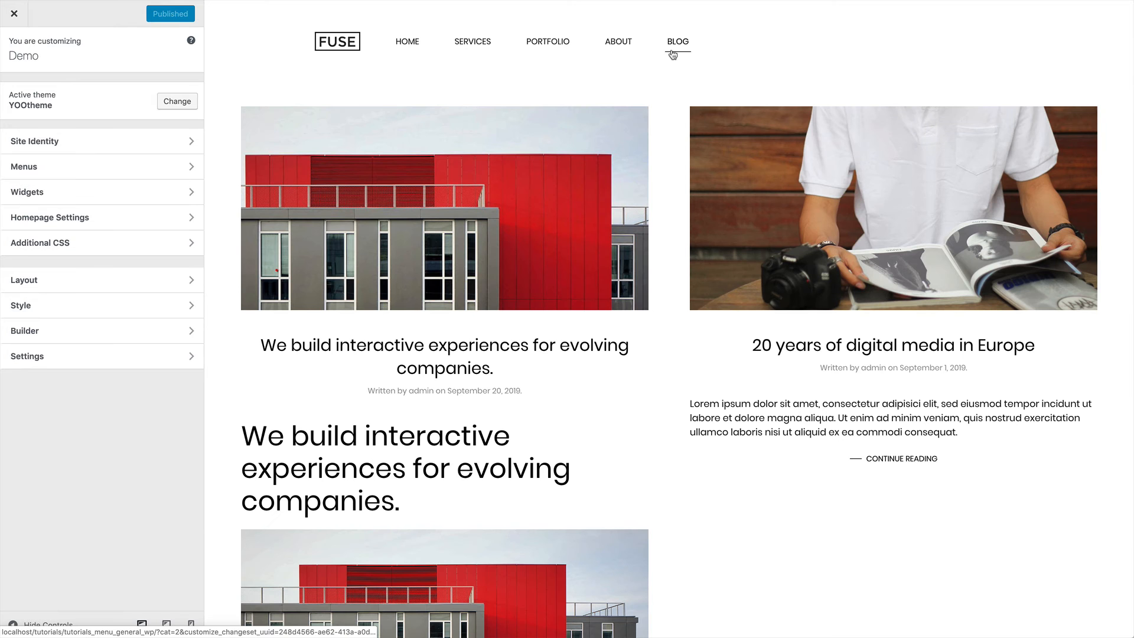
click(677, 41)
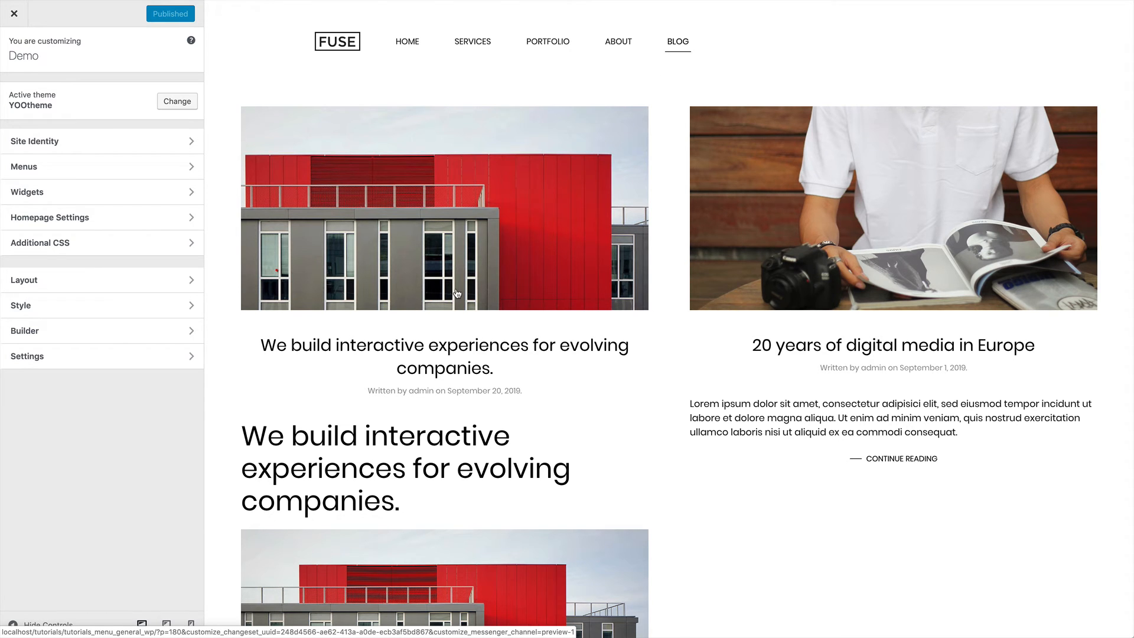
scroll(down, 3)
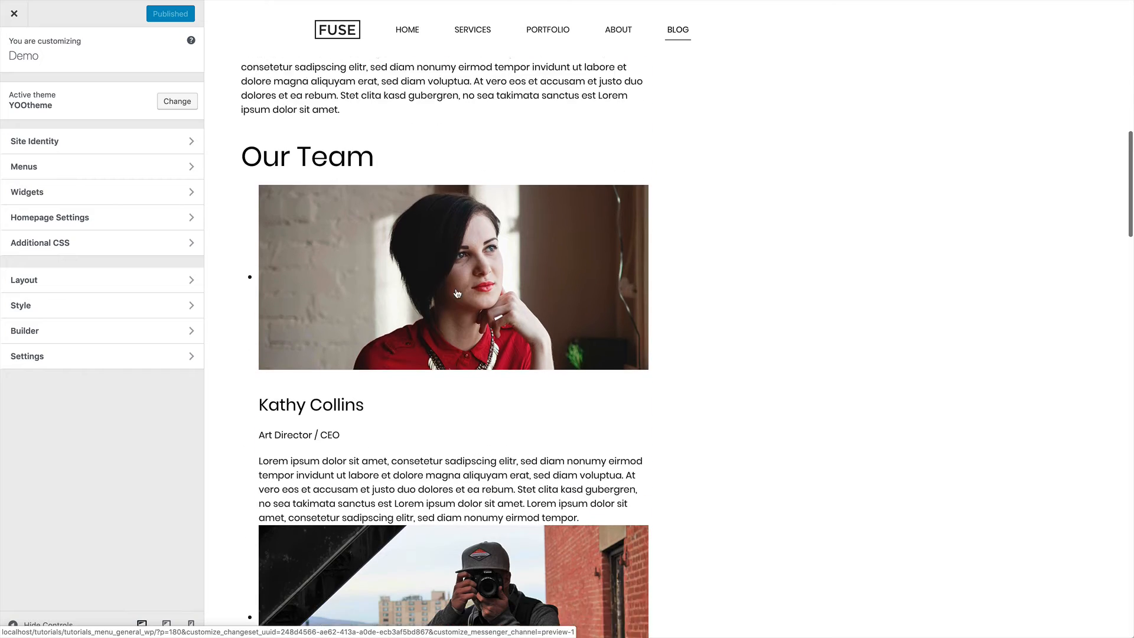
scroll(down, 3)
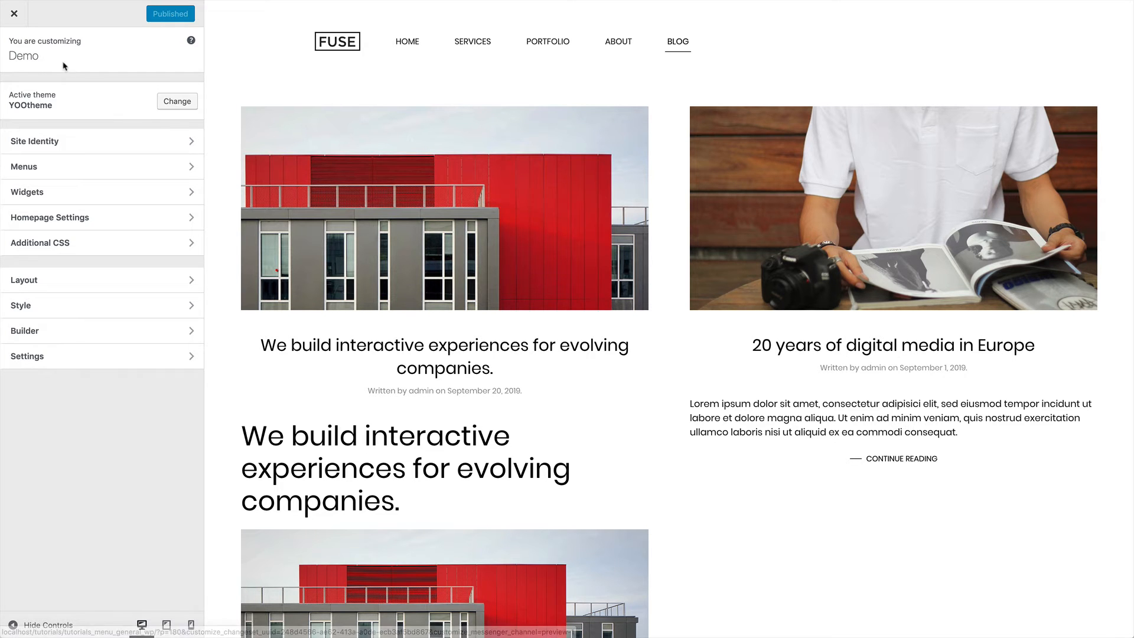
click(14, 13)
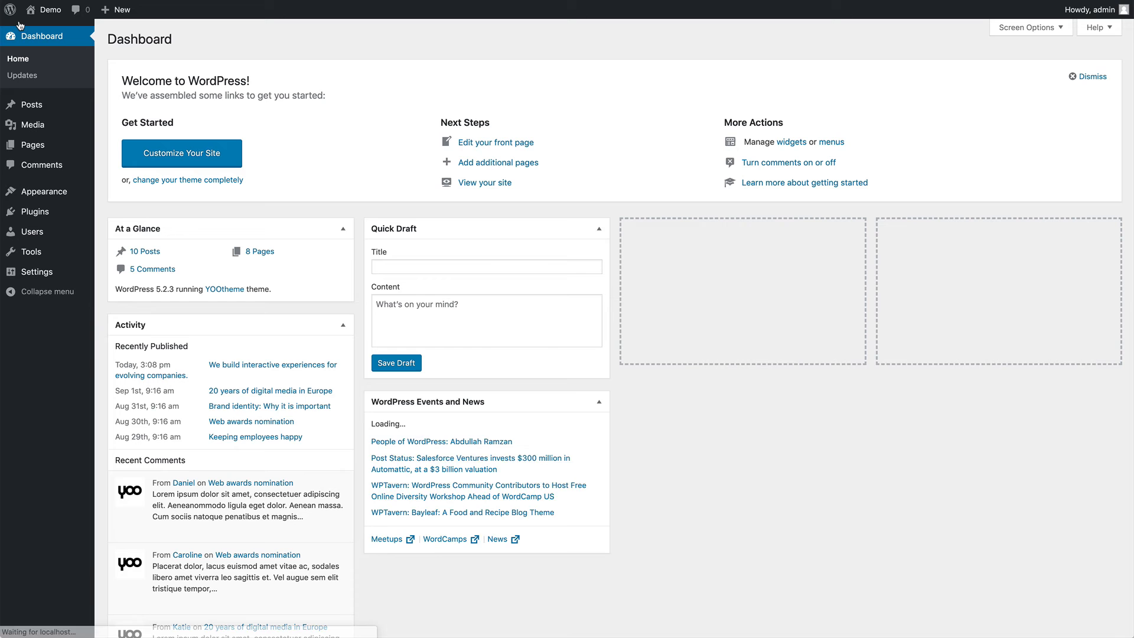
Step: Enable the Excerpt box via Screen Options, add the Lorem ipsum excerpt and update the post
click(31, 104)
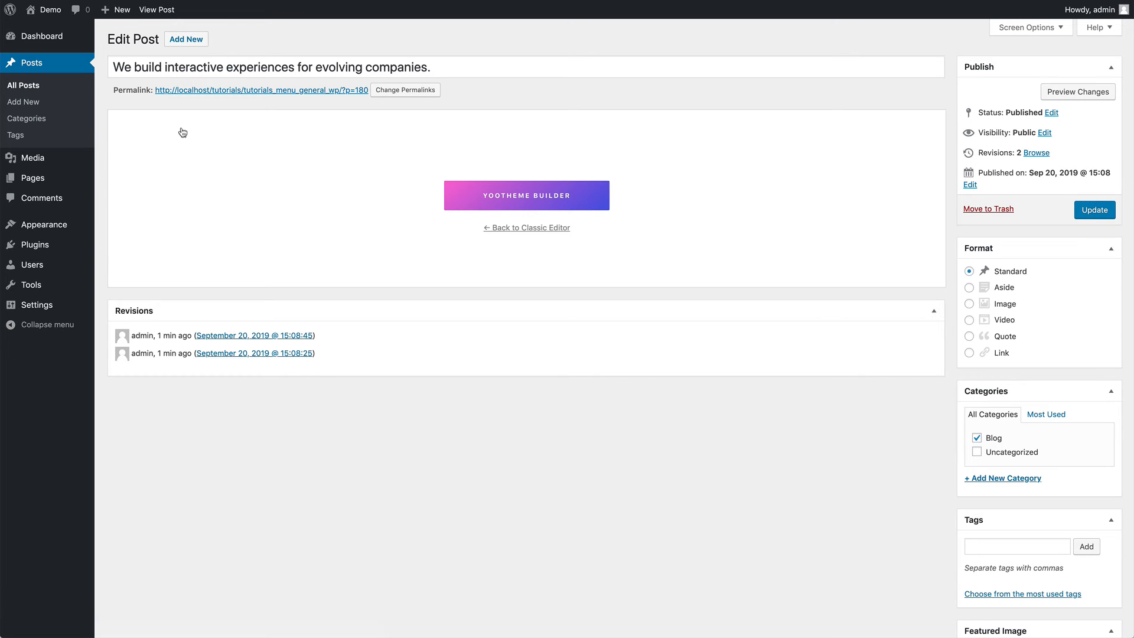
mouse_move(902, 57)
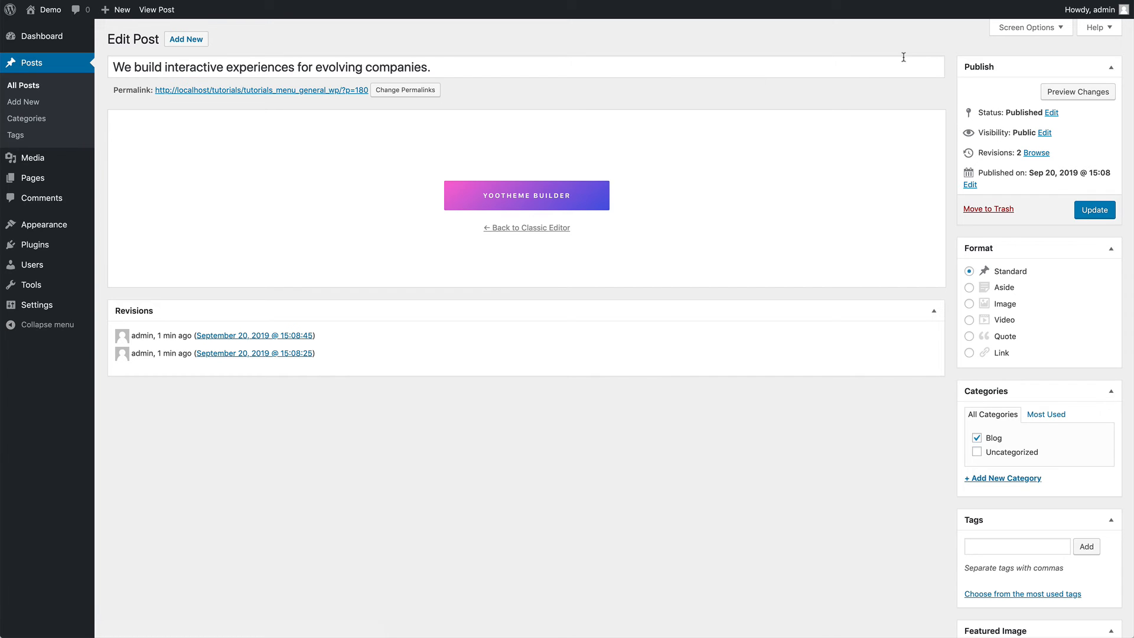
click(1025, 27)
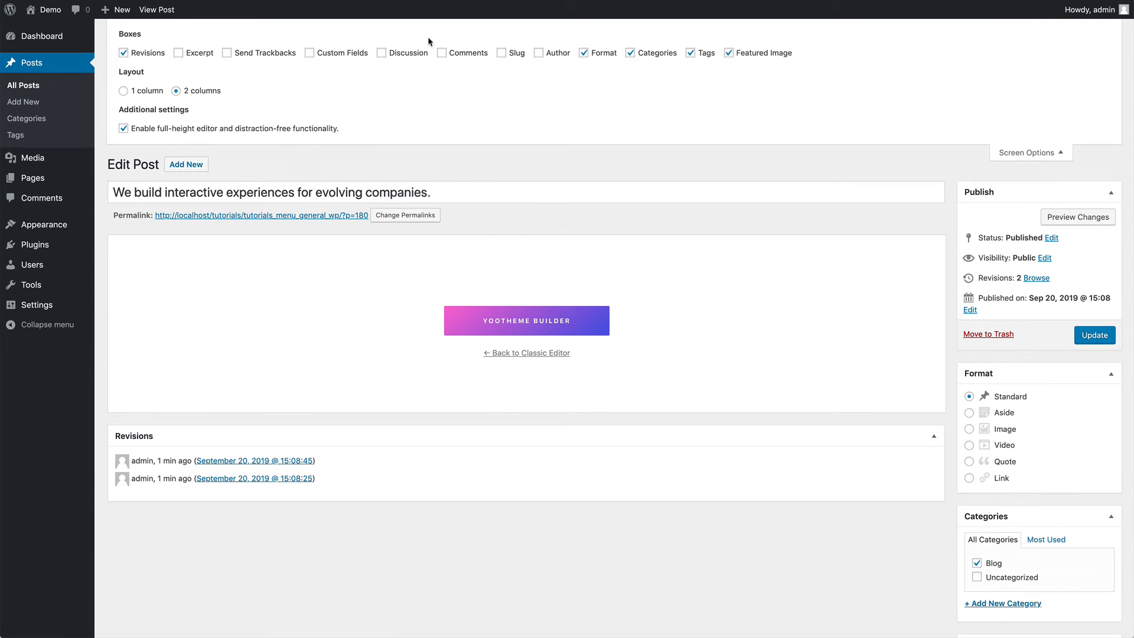
click(178, 52)
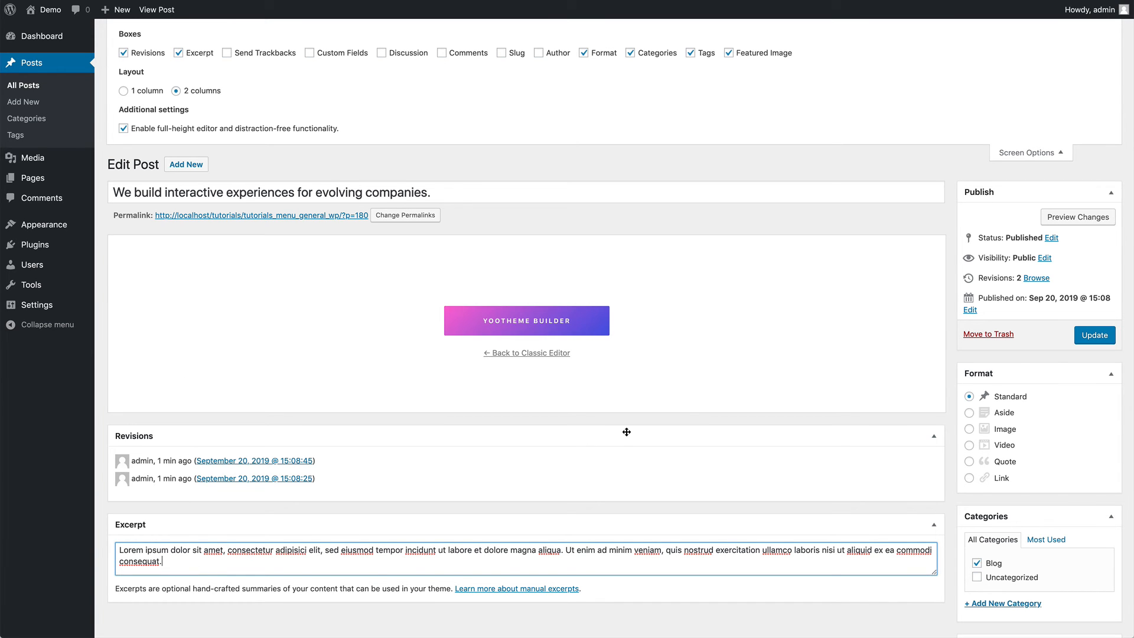
click(1094, 334)
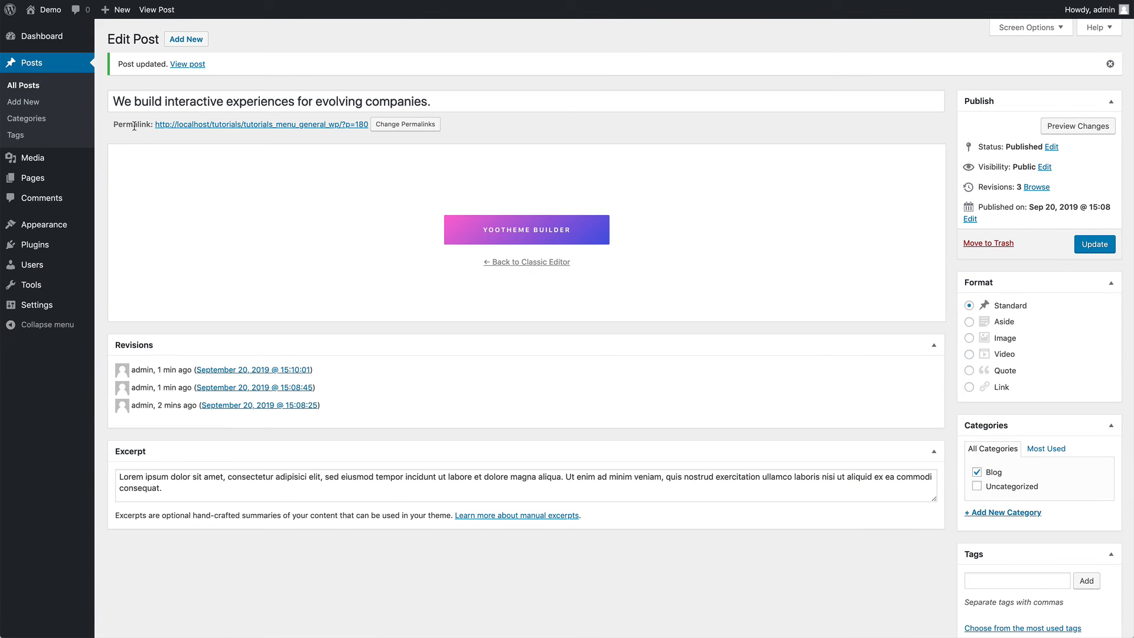
click(34, 36)
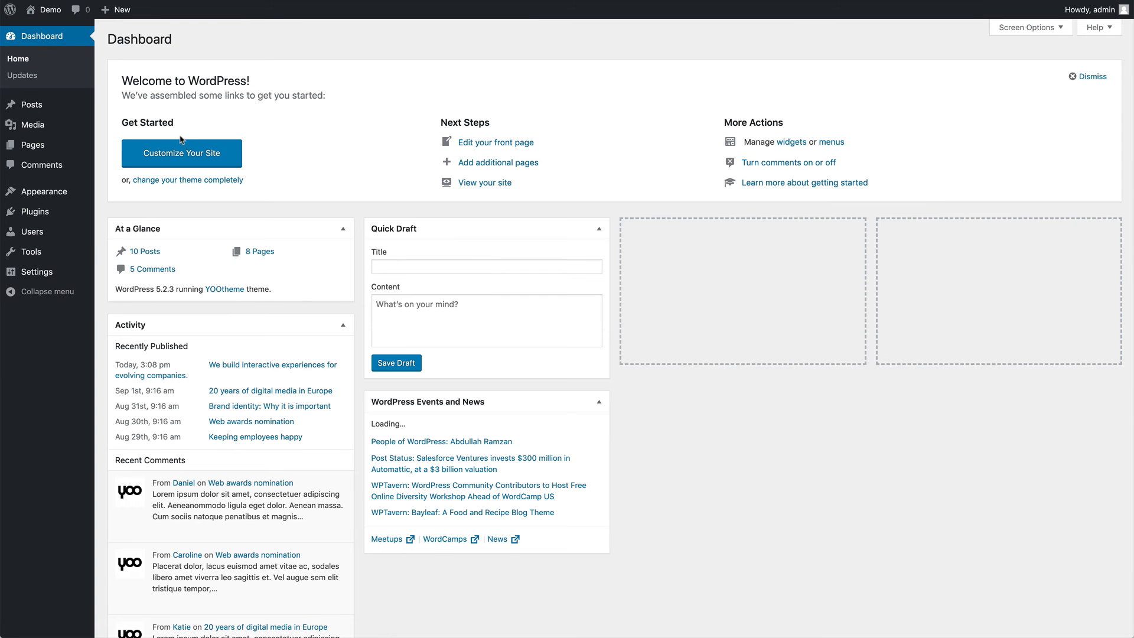
Step: In the customizer's Layout > Blog settings, check Use excerpt for the blog overview
click(182, 153)
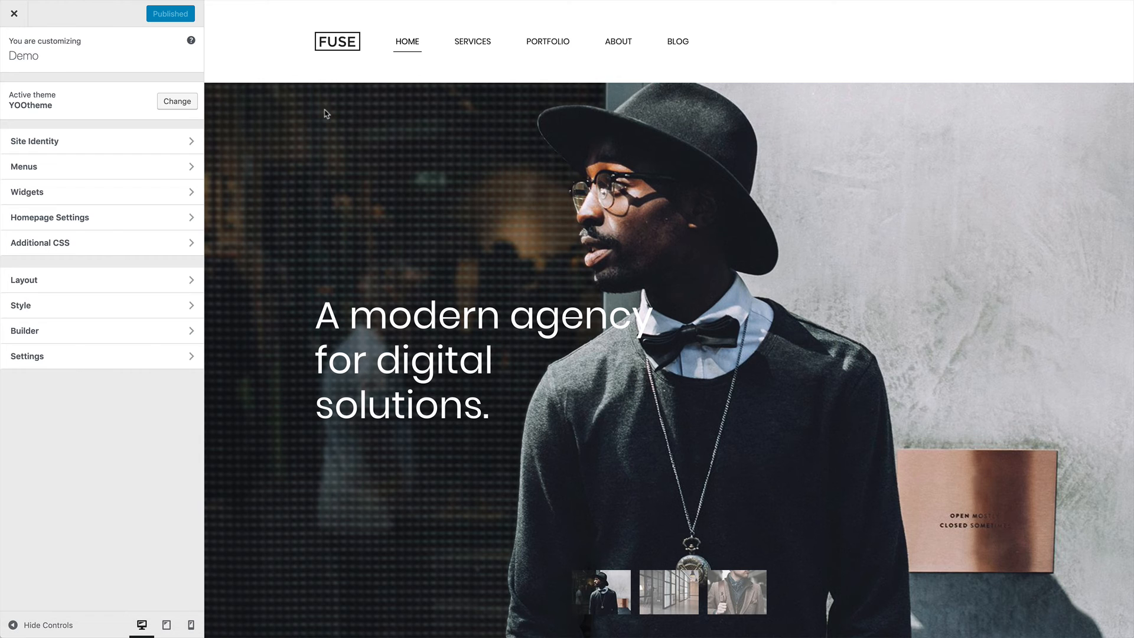
click(677, 41)
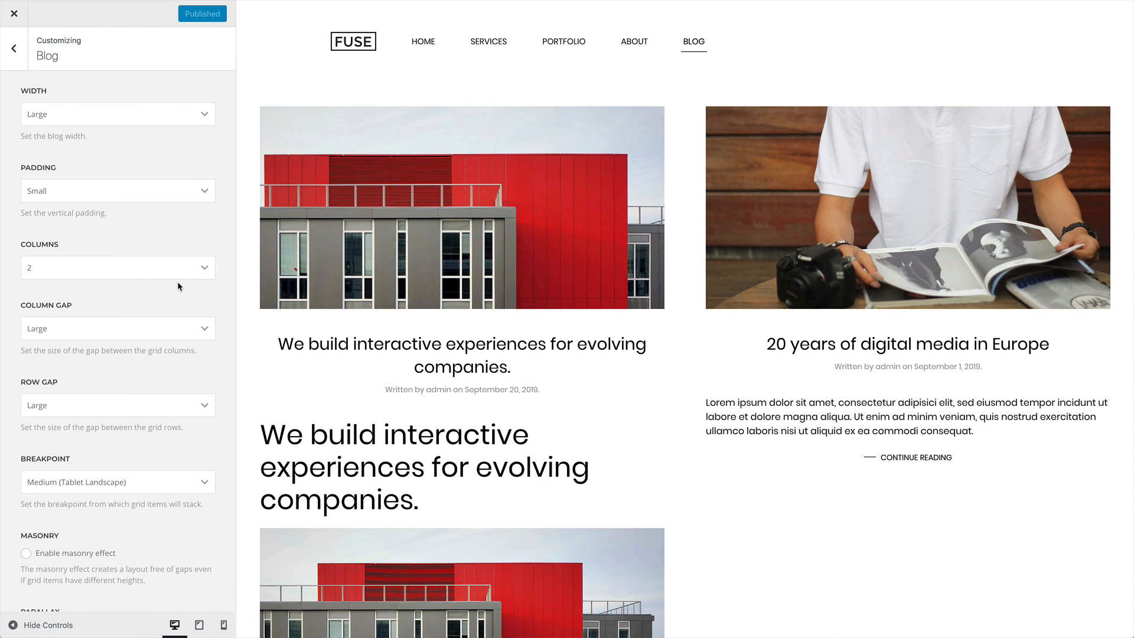
scroll(down, 3)
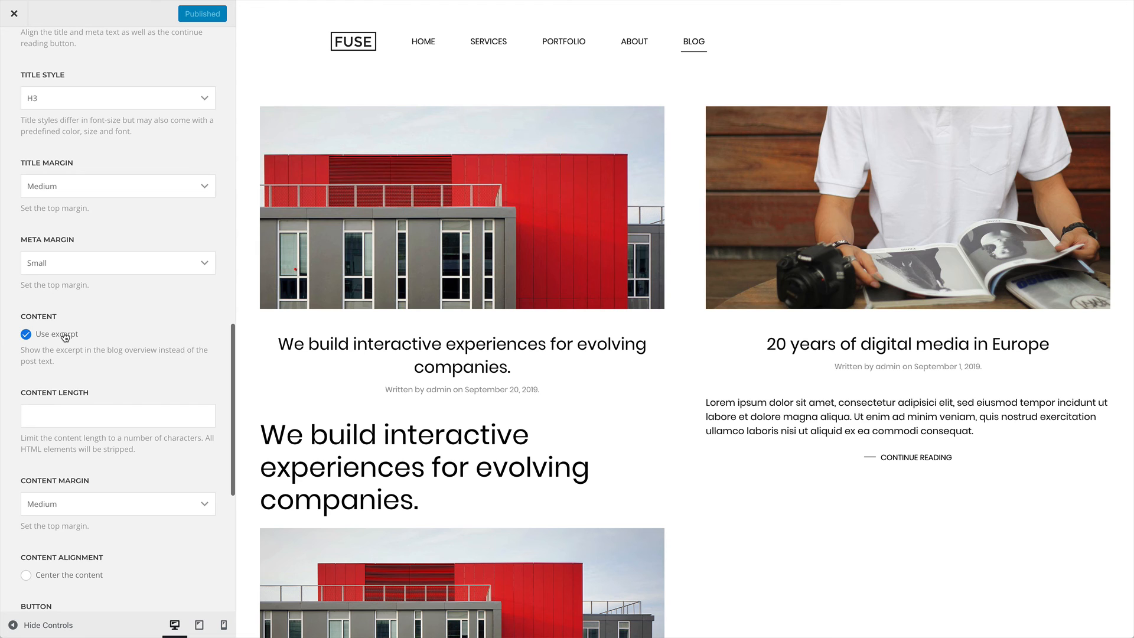
click(25, 333)
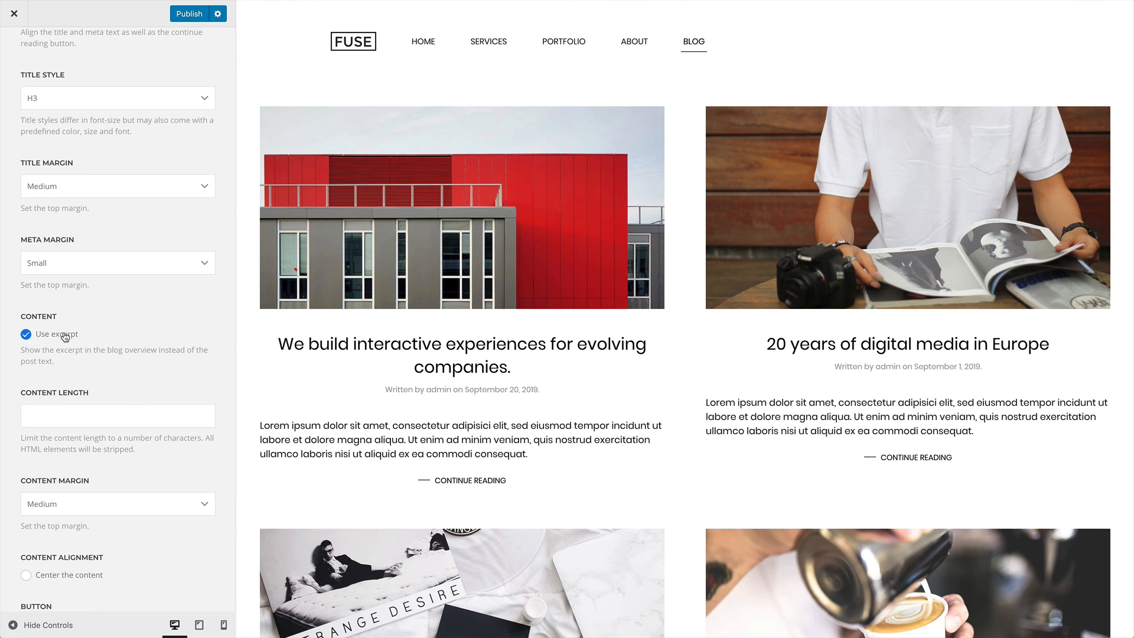